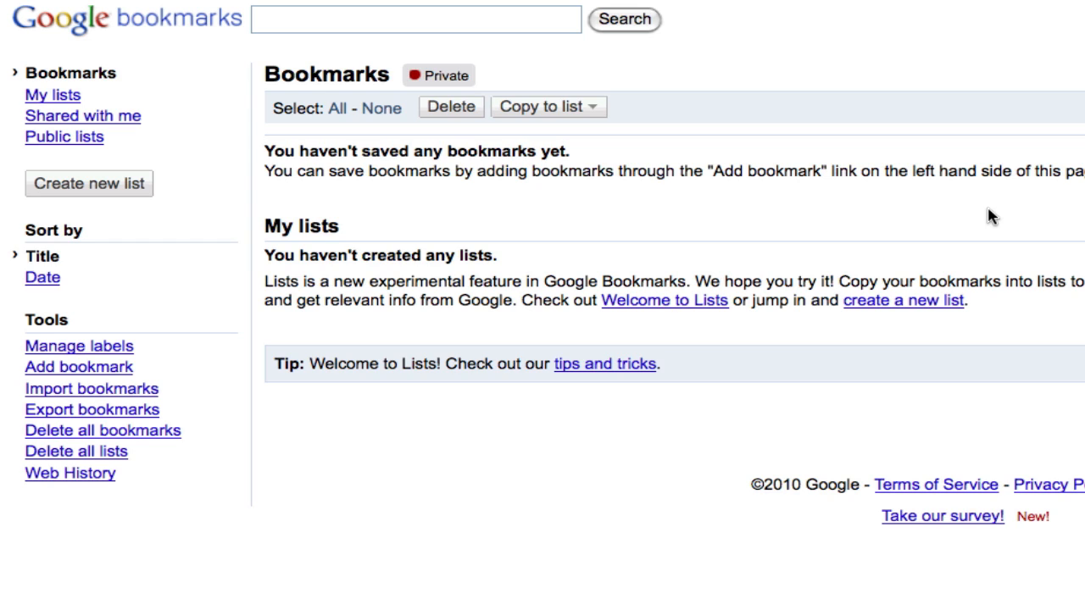
mouse_move(732, 141)
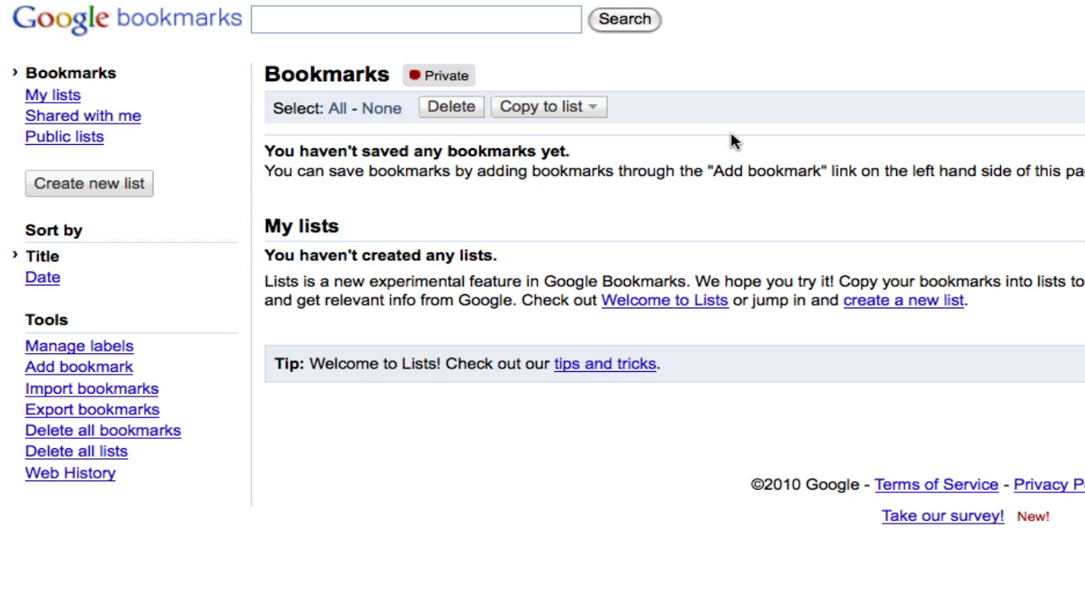
mouse_move(708, 88)
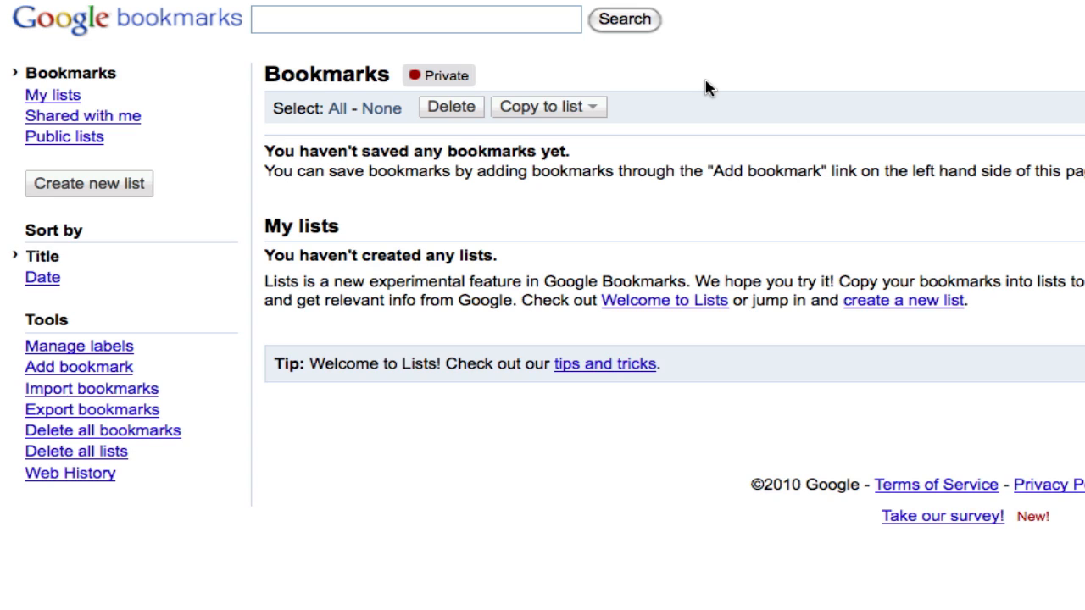
mouse_move(701, 104)
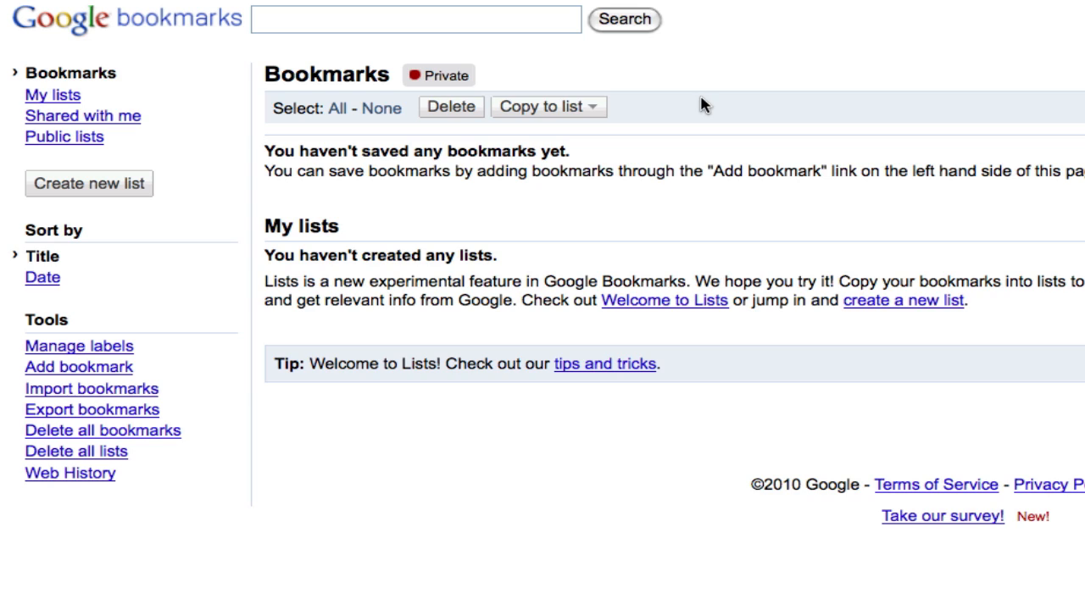
mouse_move(708, 101)
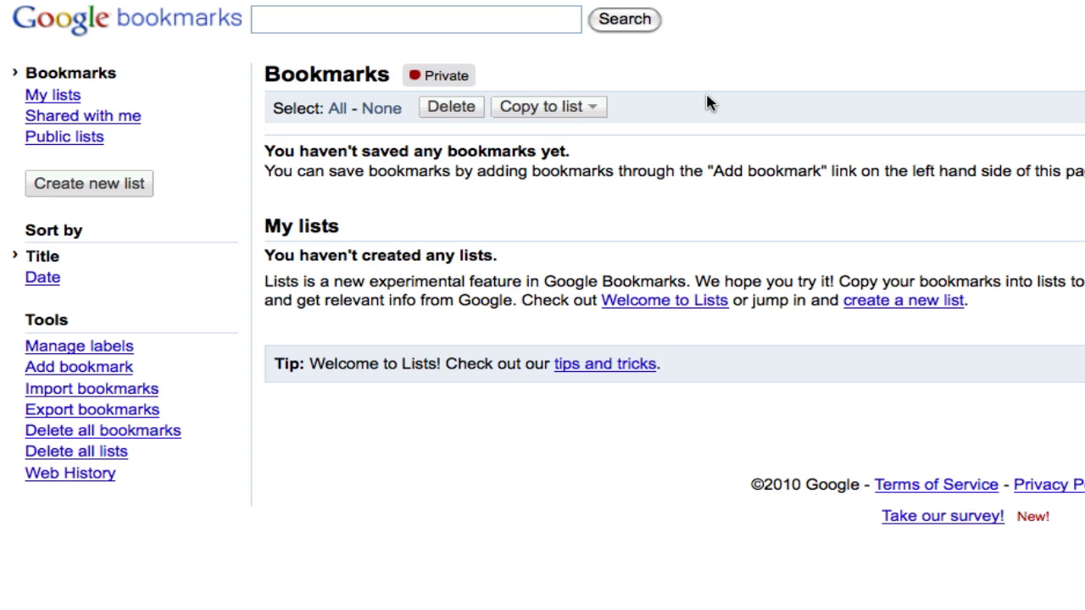
mouse_move(345, 92)
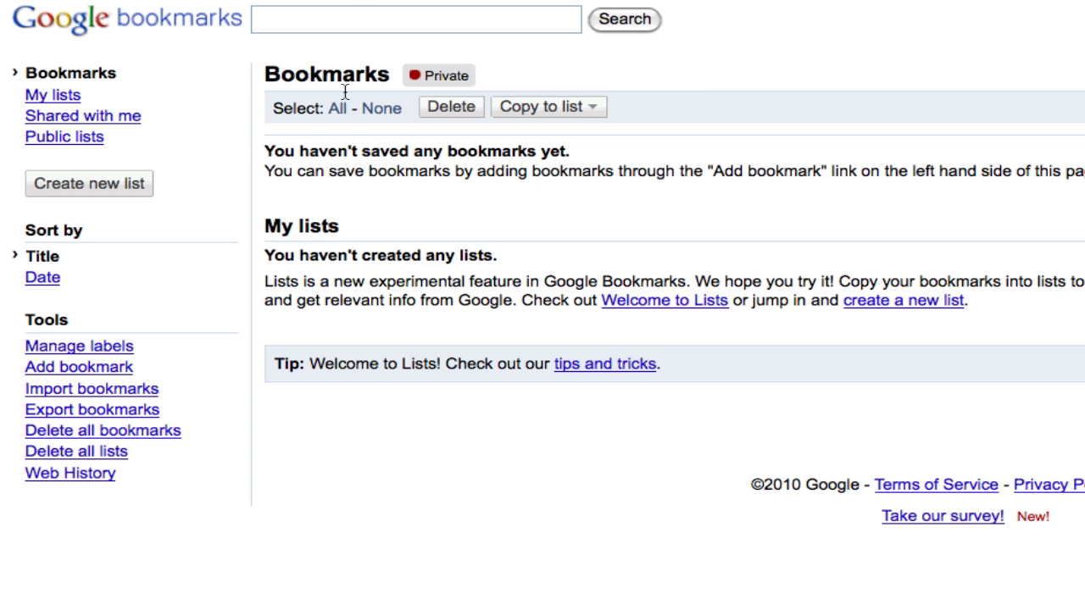
mouse_move(102, 191)
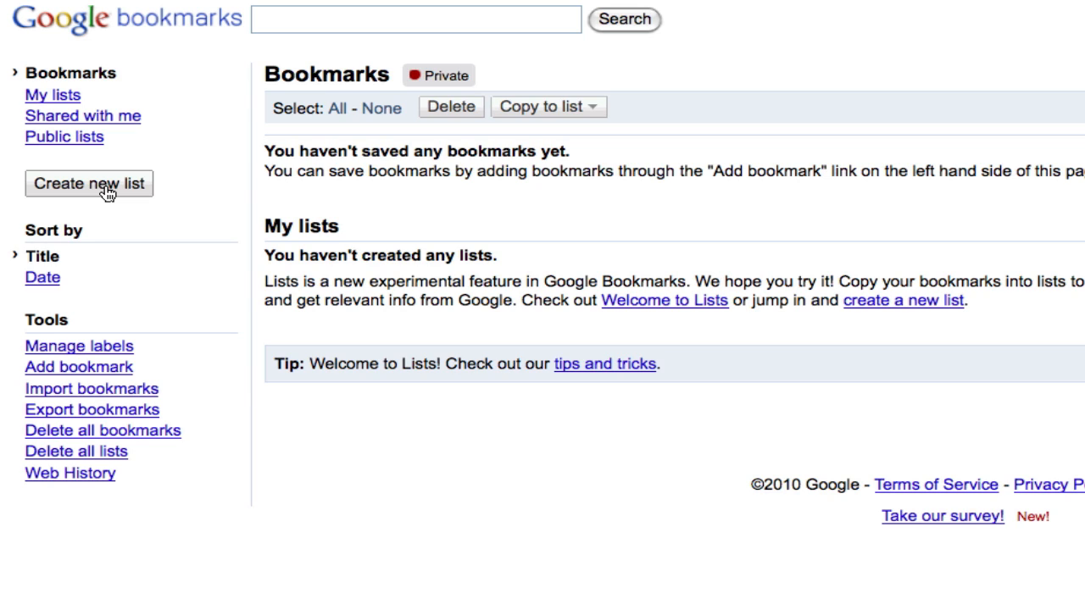
mouse_move(79, 203)
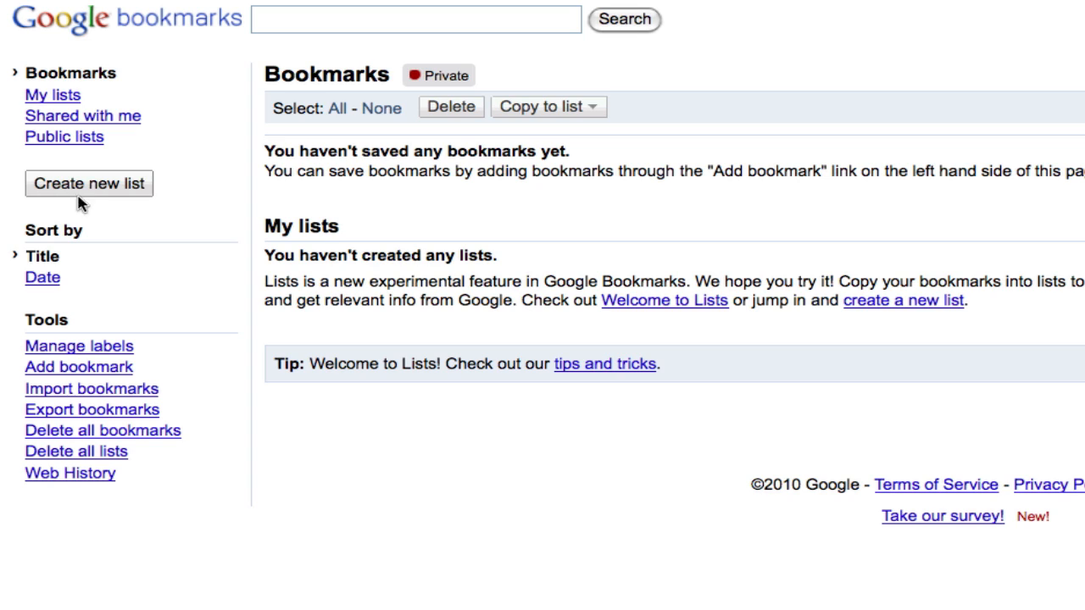
mouse_move(54, 142)
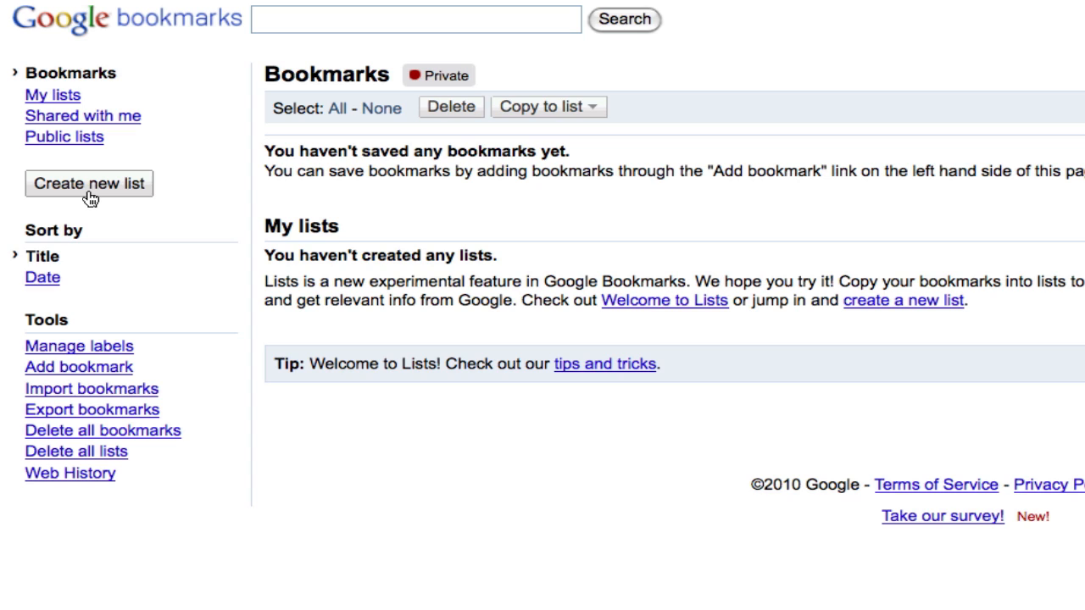
- Start a new bookmarks list named 'public folder' and make it public
click(89, 184)
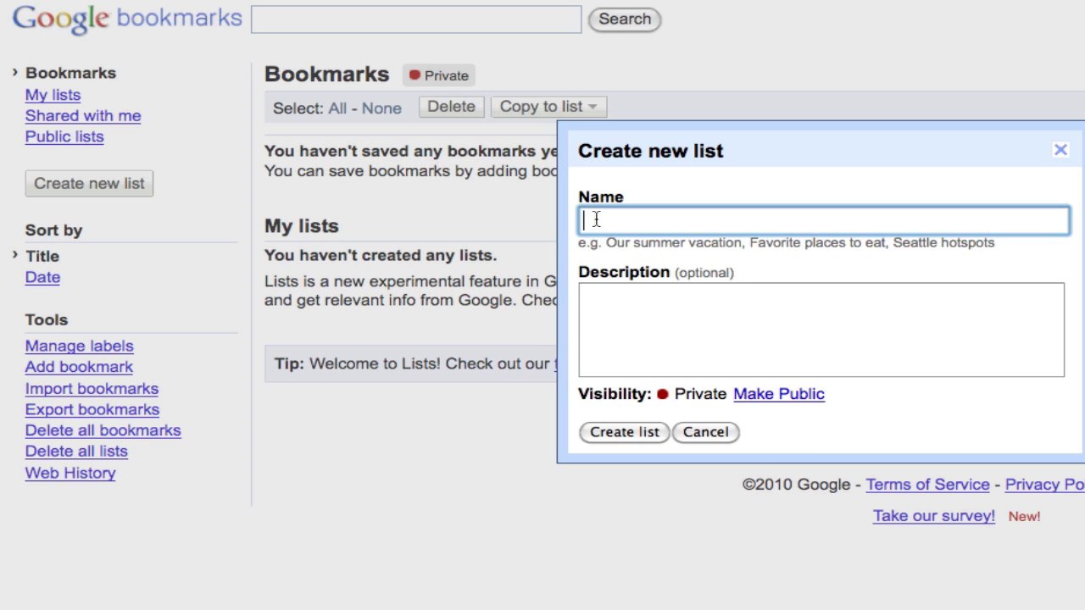
text(public)
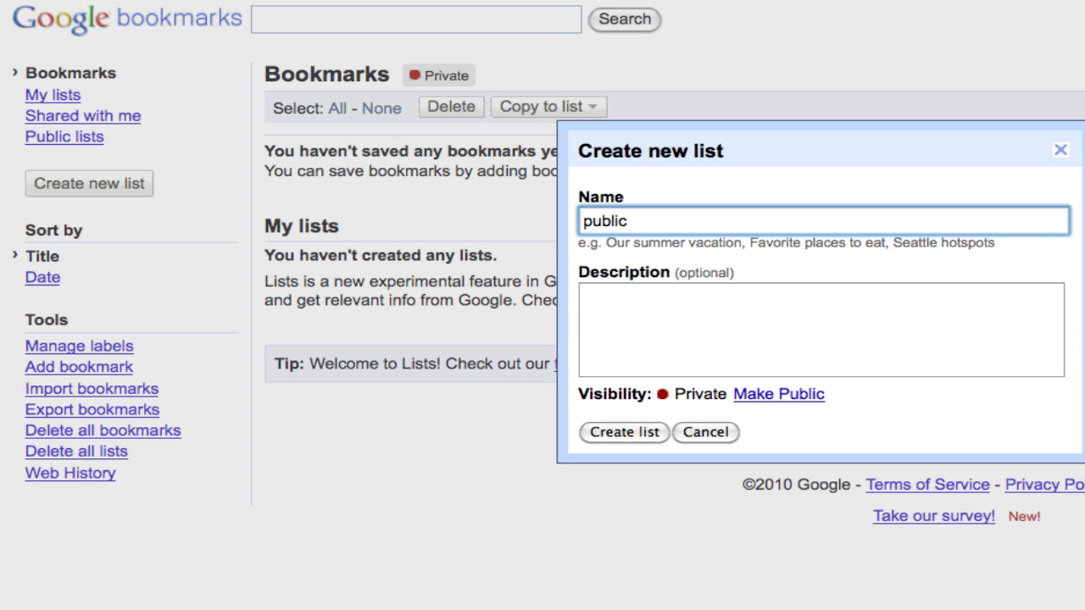
text(folder)
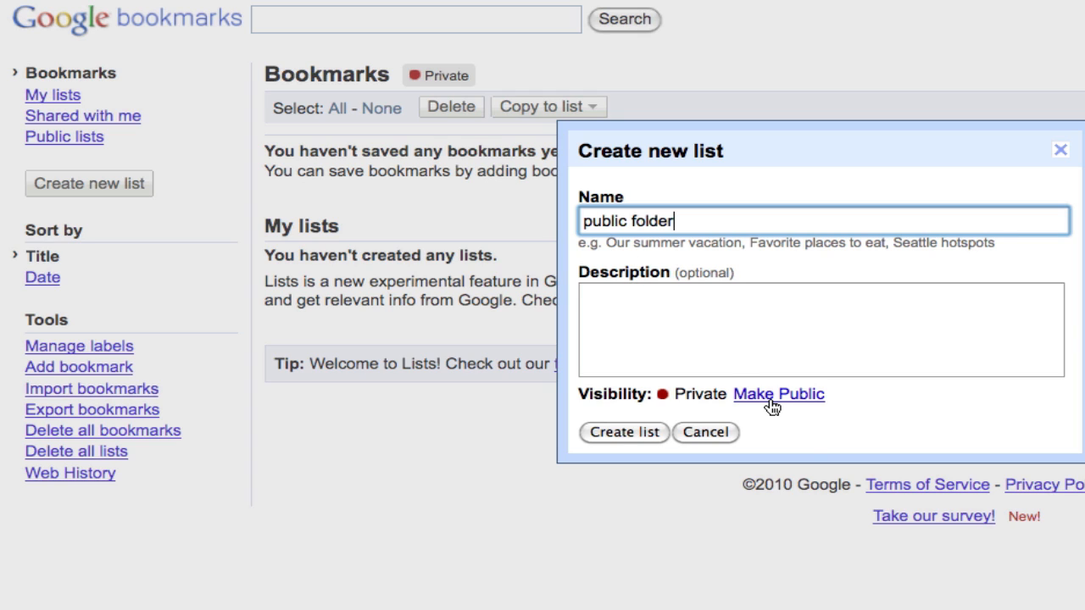
click(777, 394)
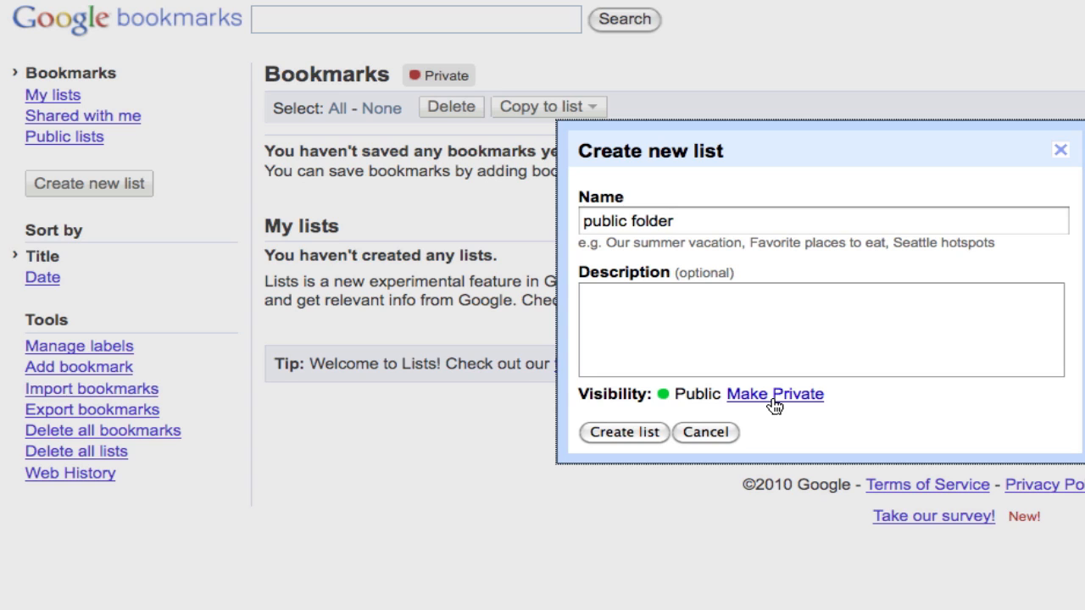
mouse_move(722, 399)
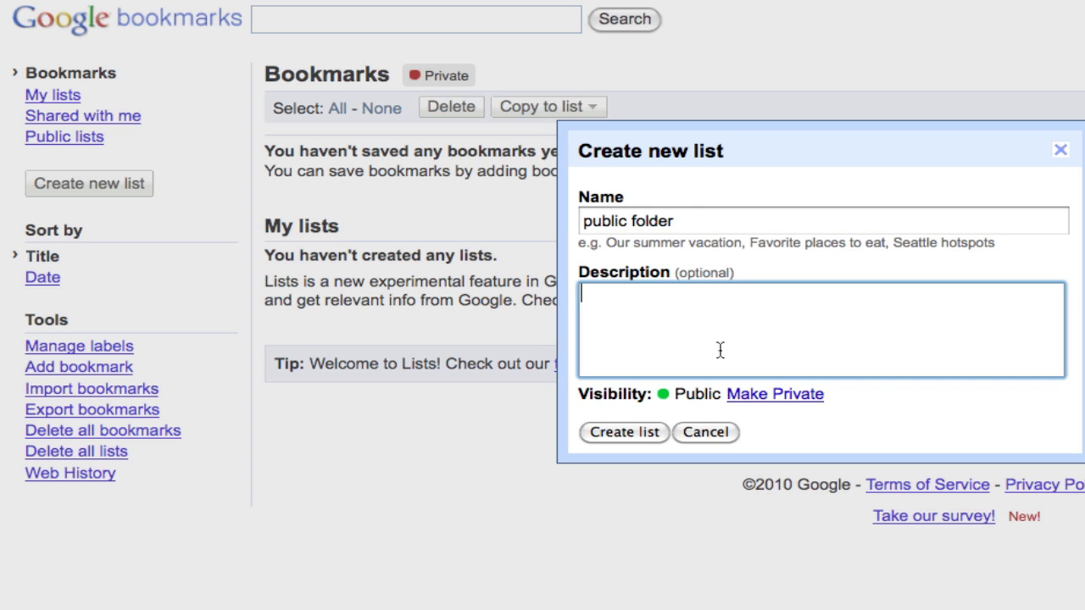
mouse_move(628, 427)
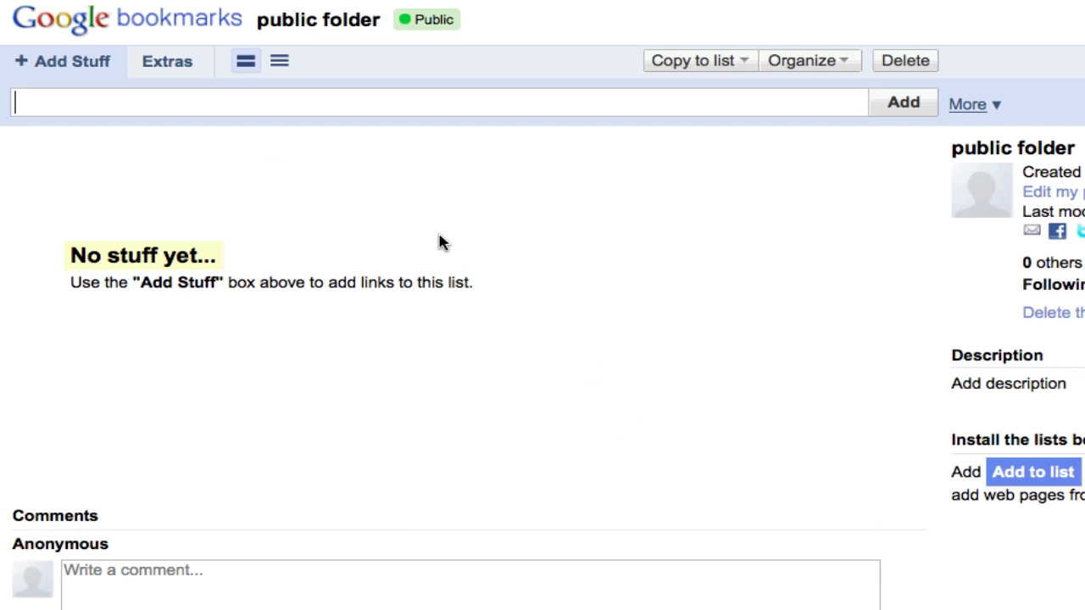
mouse_move(322, 213)
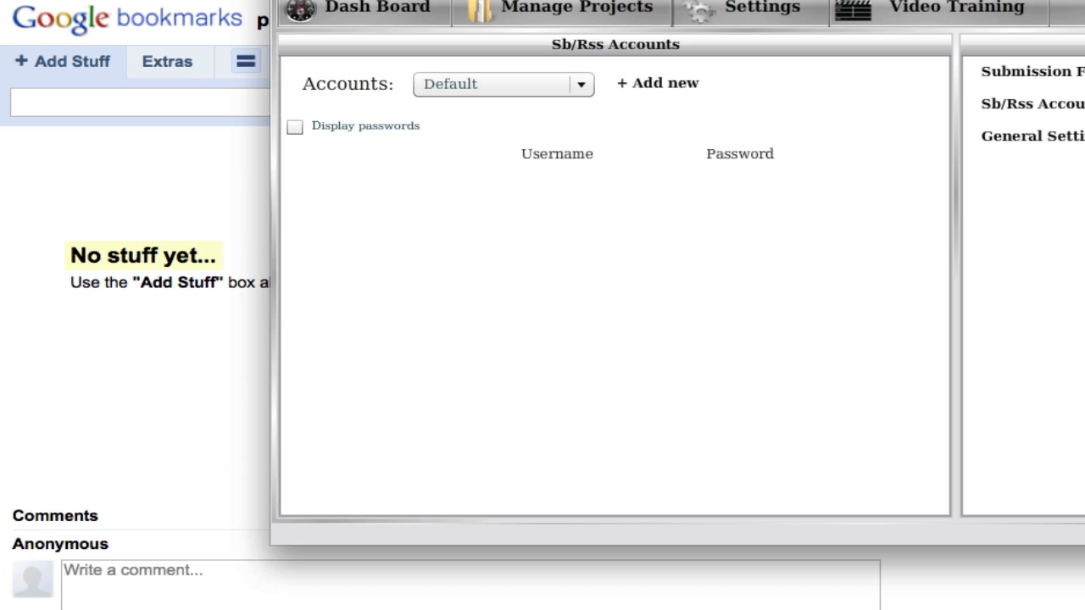
mouse_move(398, 84)
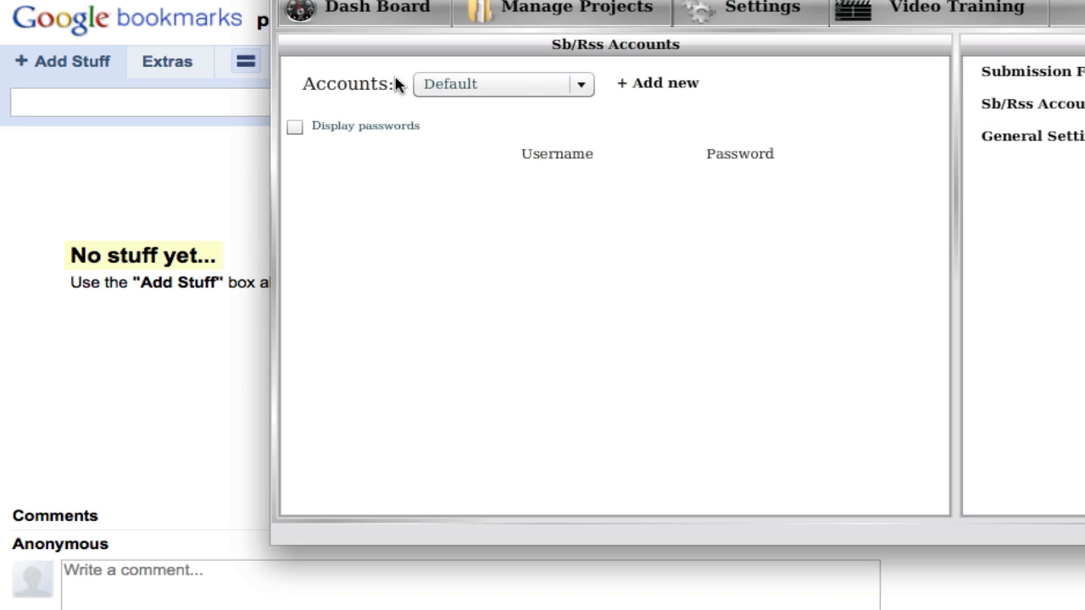
- Add a Google Bookmark account in Sb/Rss Accounts with its username and password
click(503, 84)
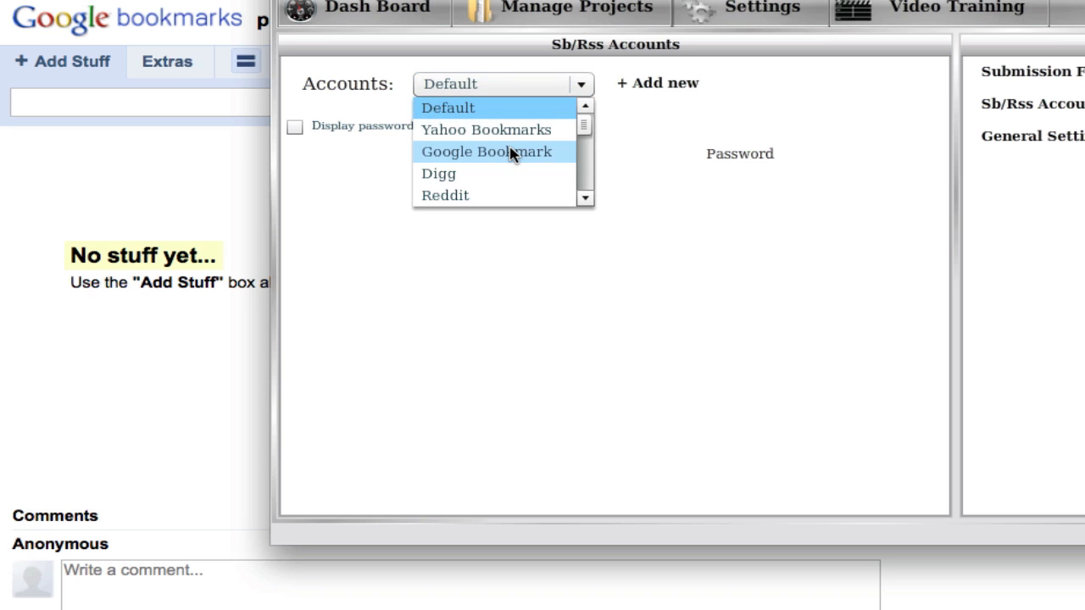
click(486, 152)
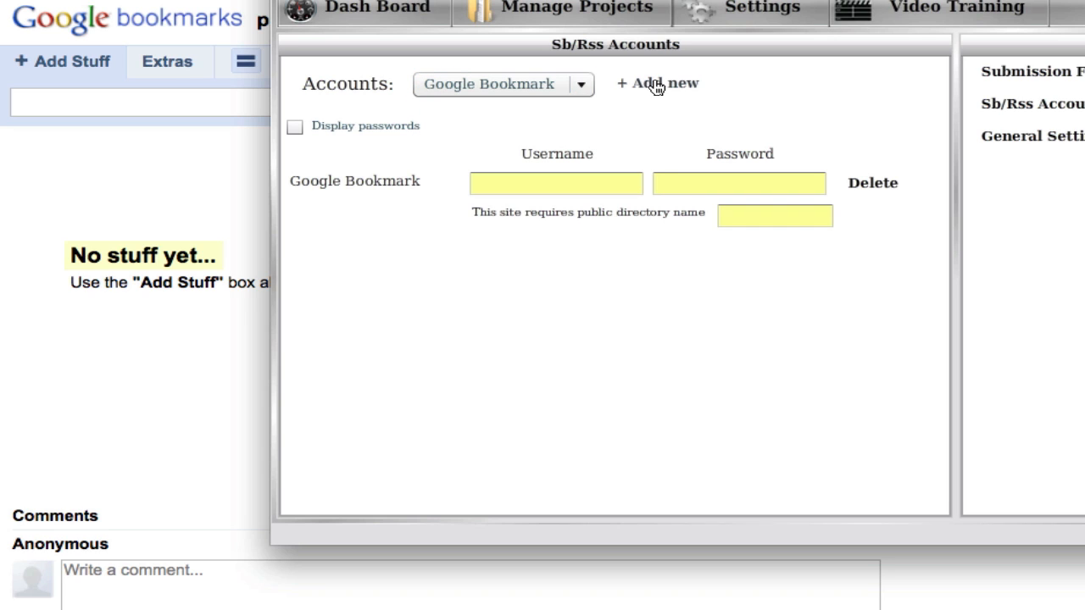
click(555, 183)
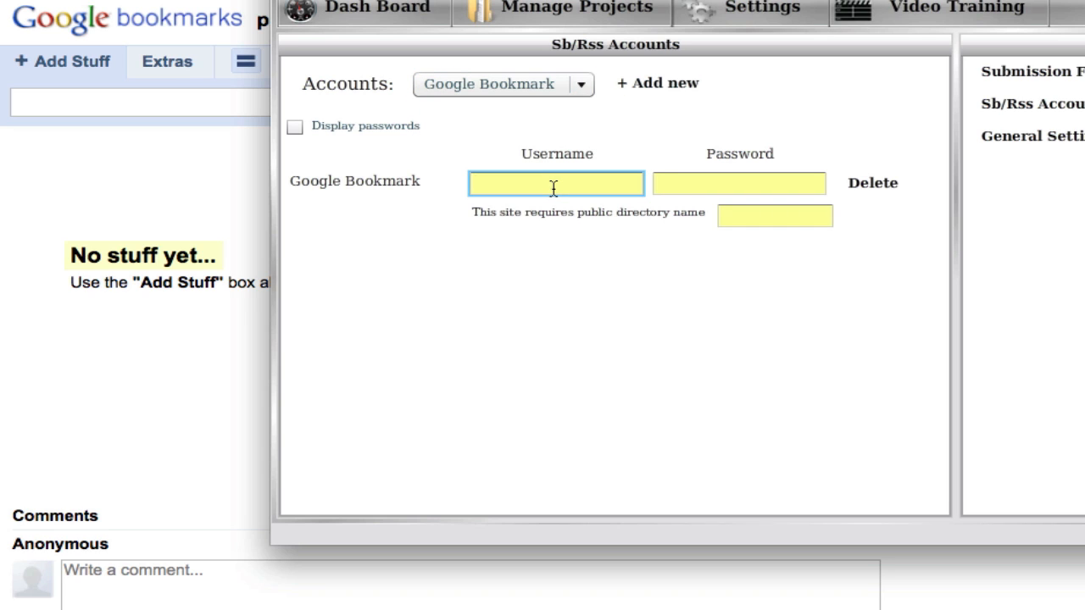
text(username)
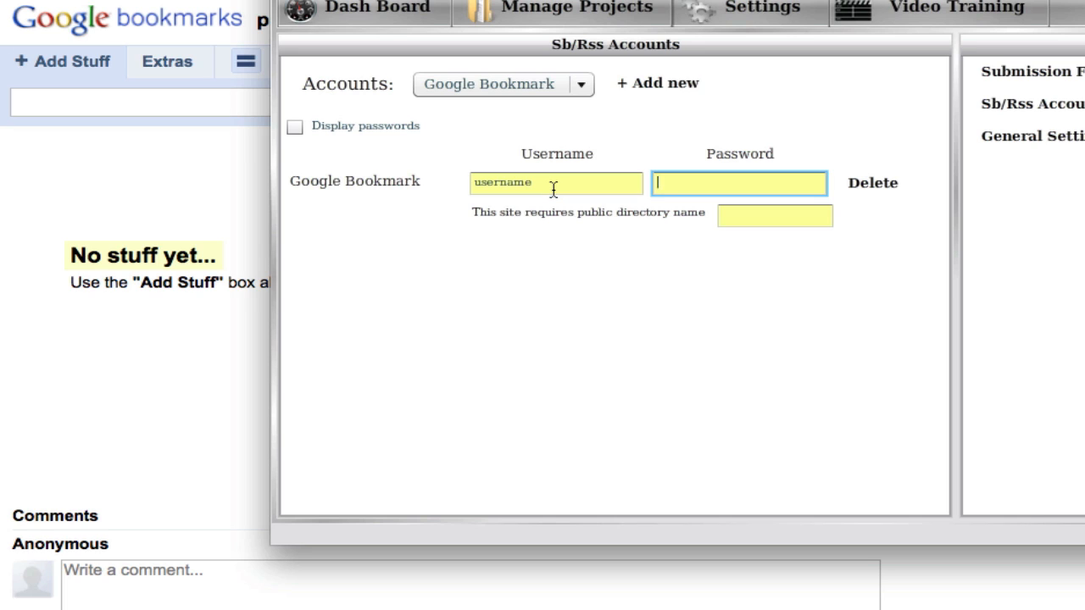
text(********)
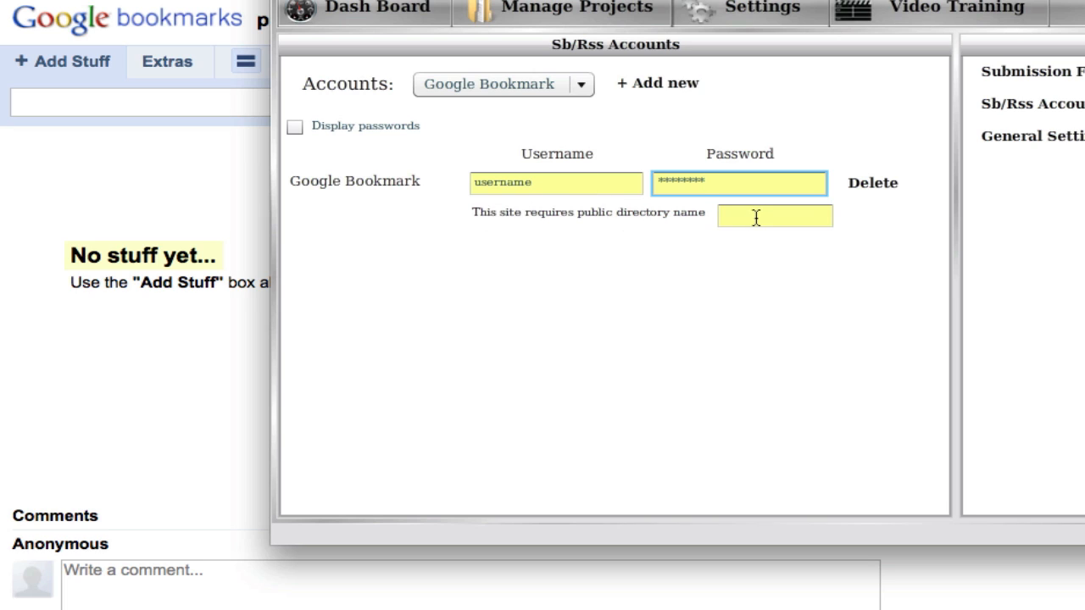
- Enter 'public folder' as the account's public directory name
click(773, 216)
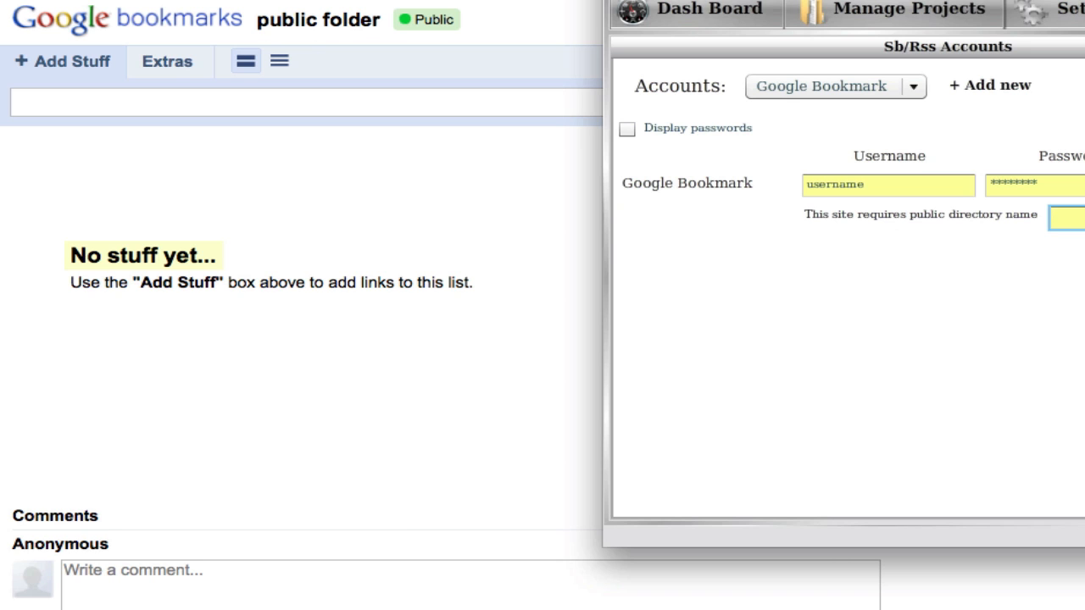
text(public folder)
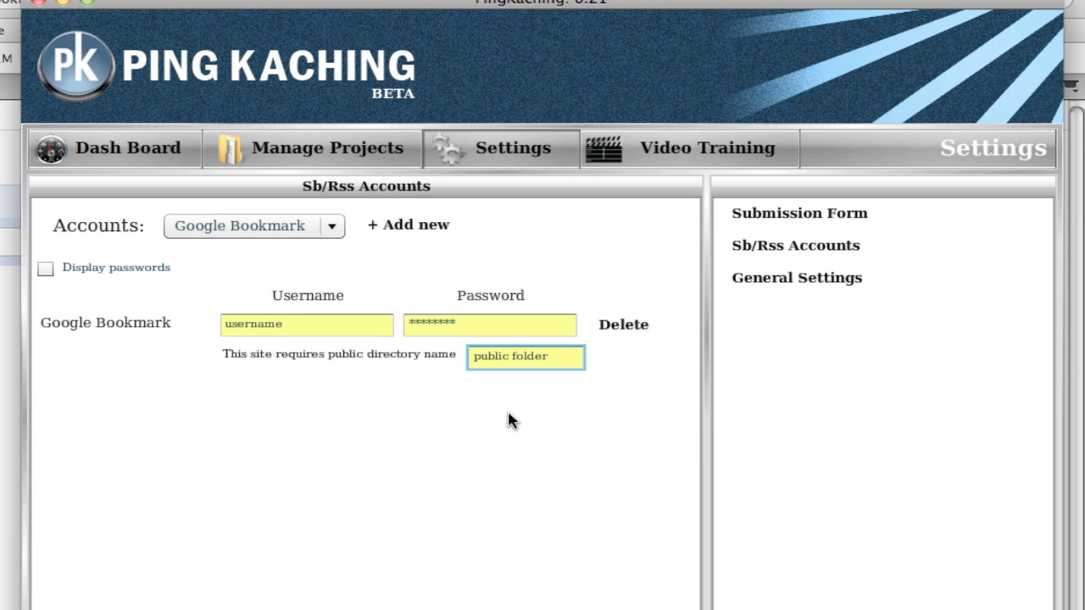
click(525, 356)
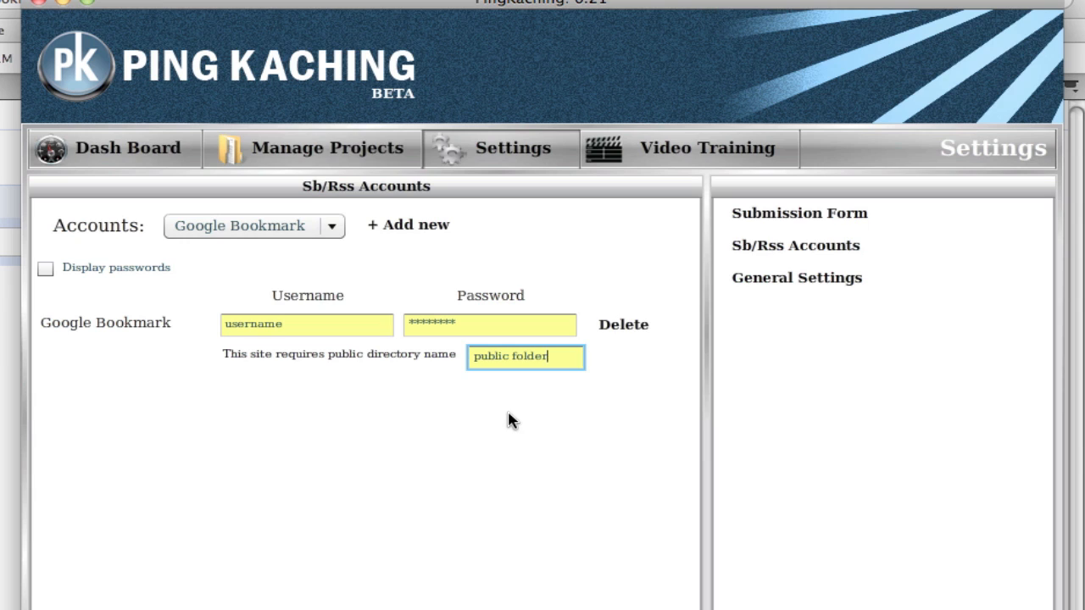